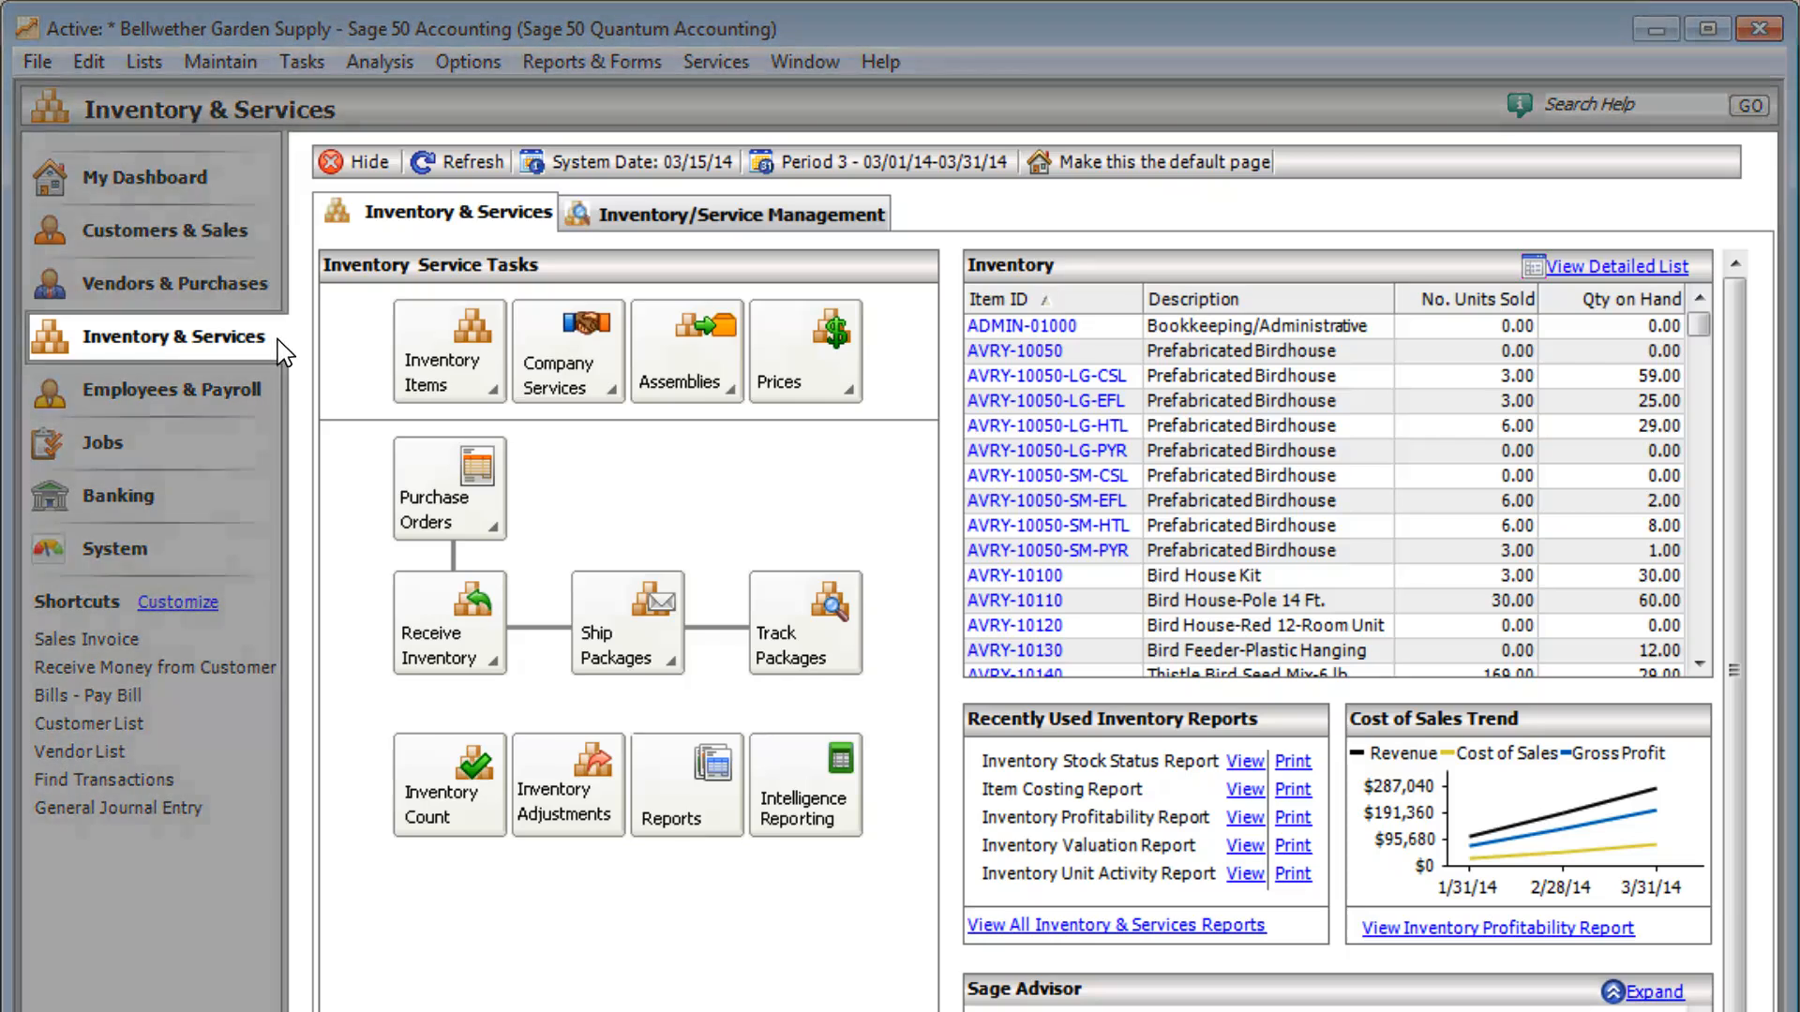
# Step: Switch to the Inventory/Service Management tab and pull up the inventory item list
pyautogui.click(744, 213)
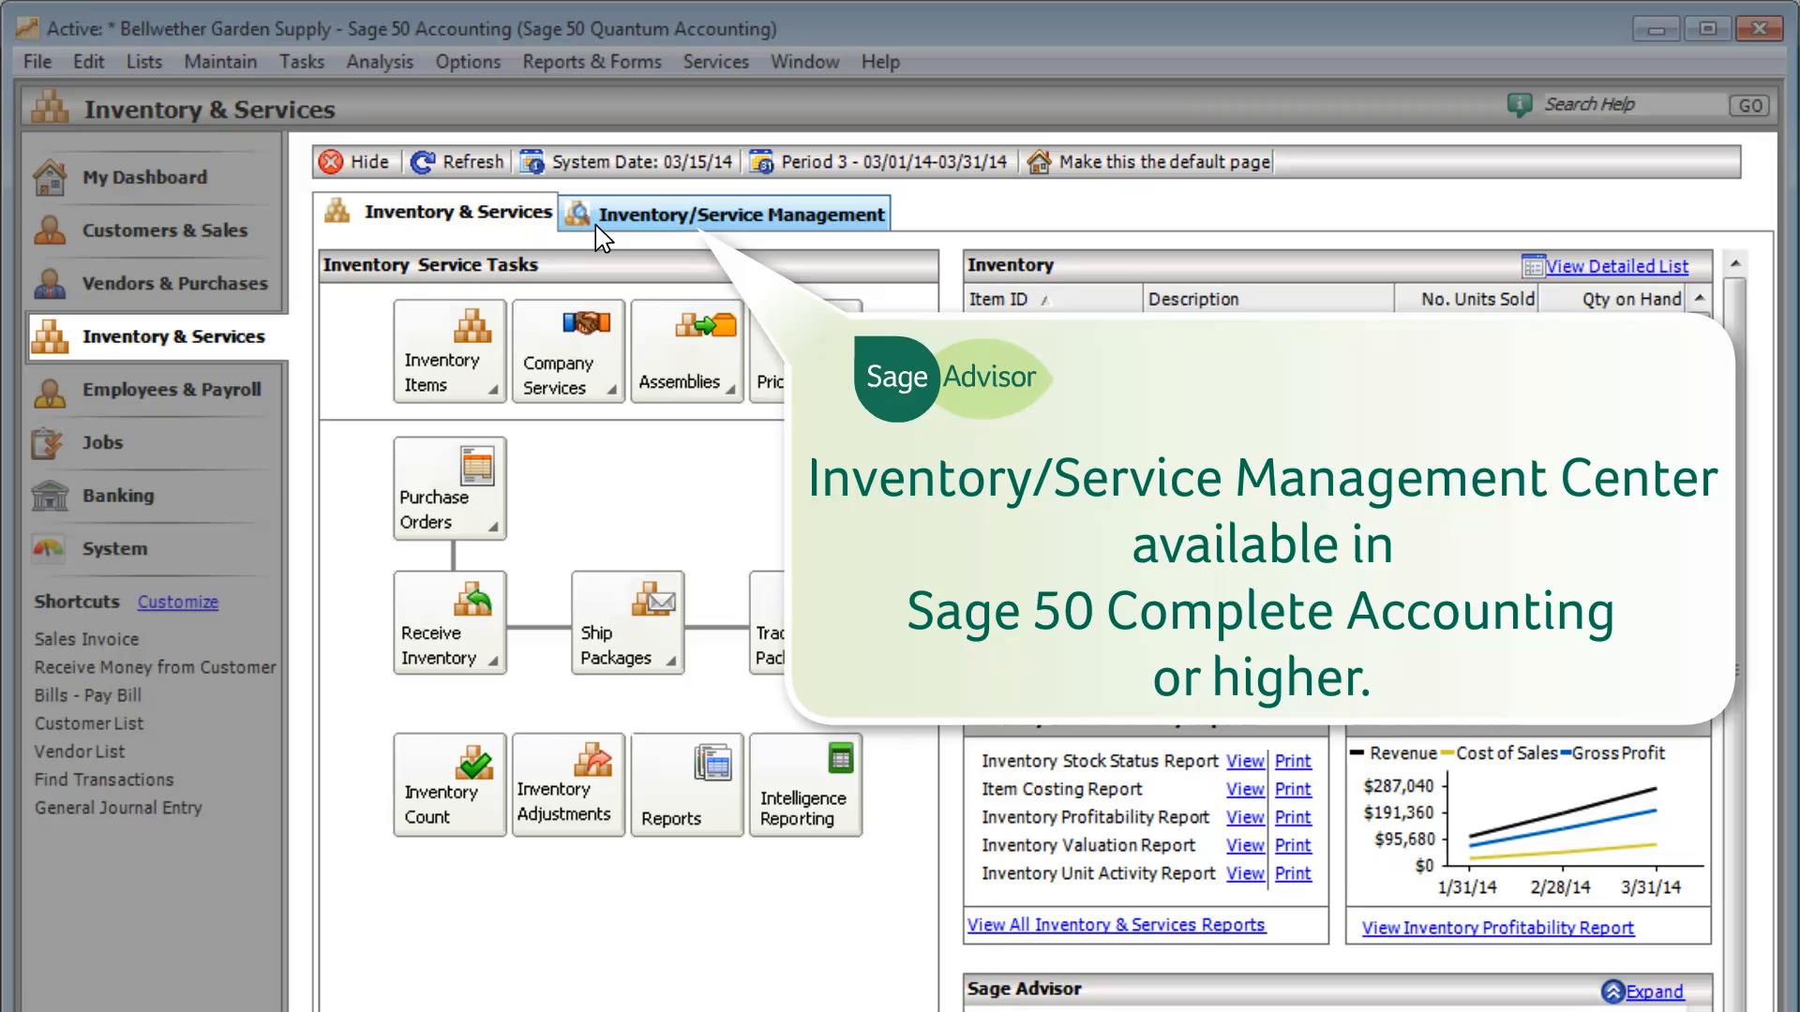
pyautogui.click(747, 214)
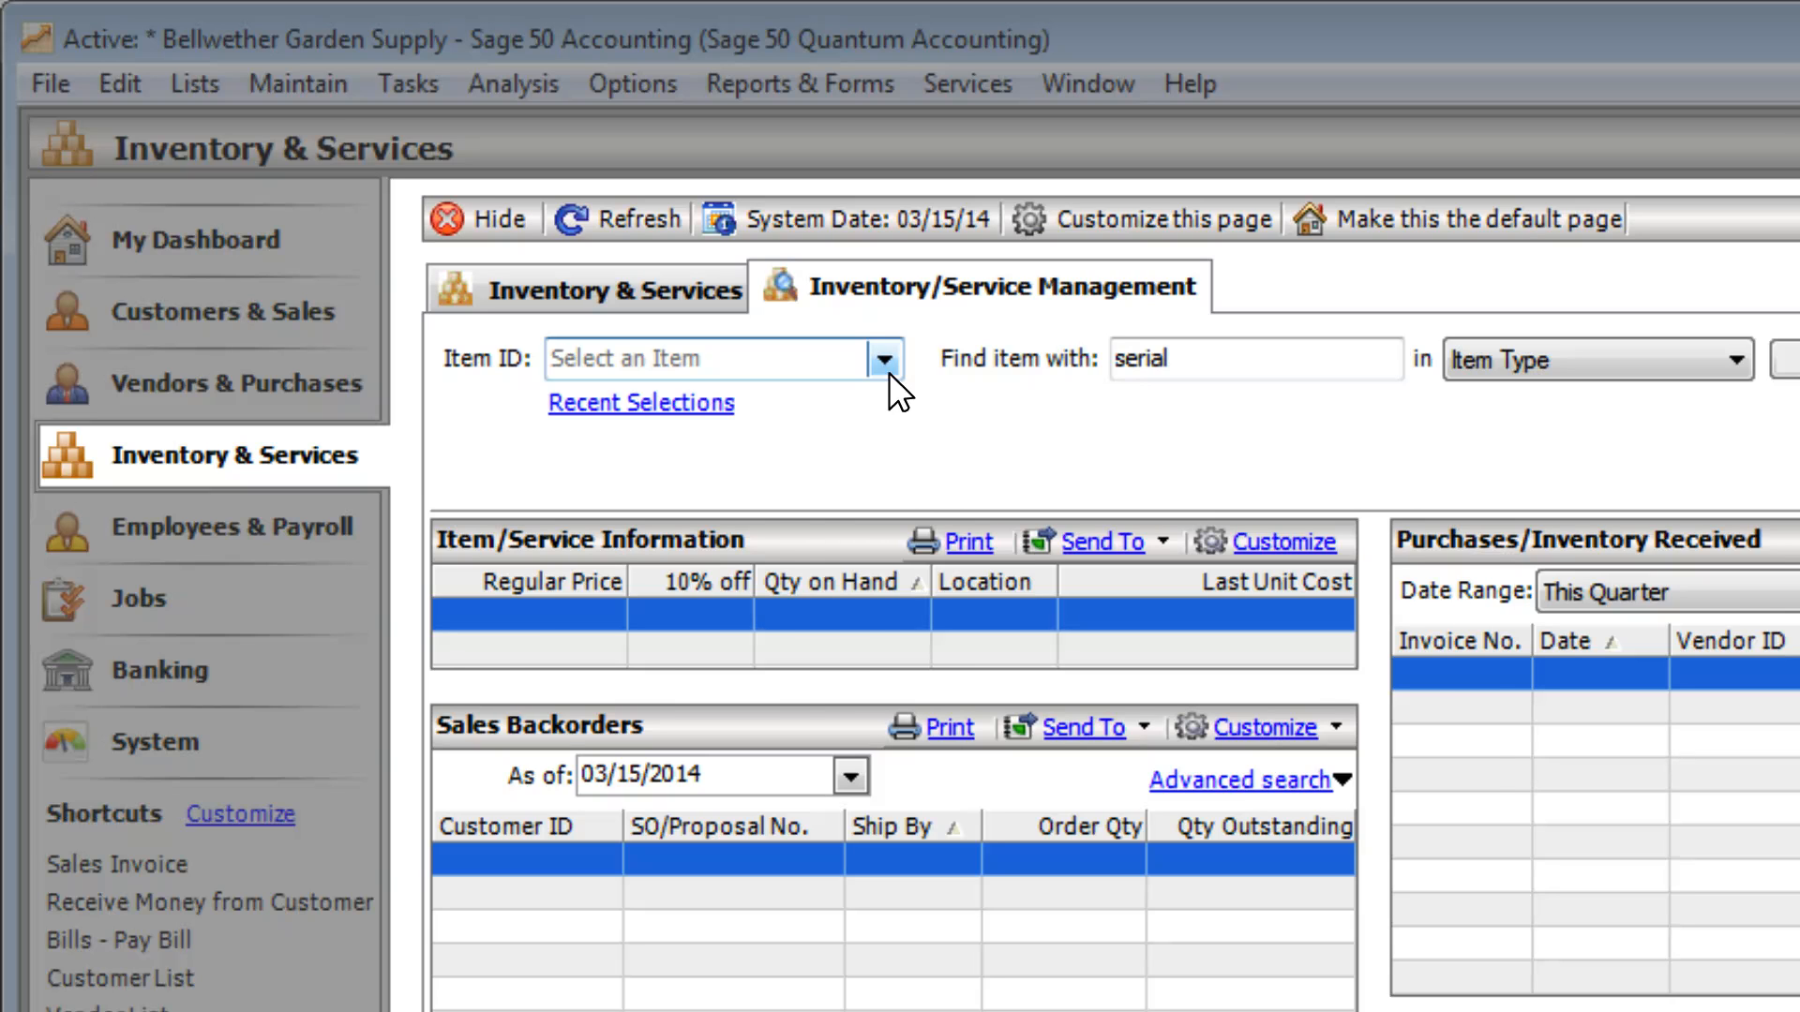
pyautogui.click(884, 359)
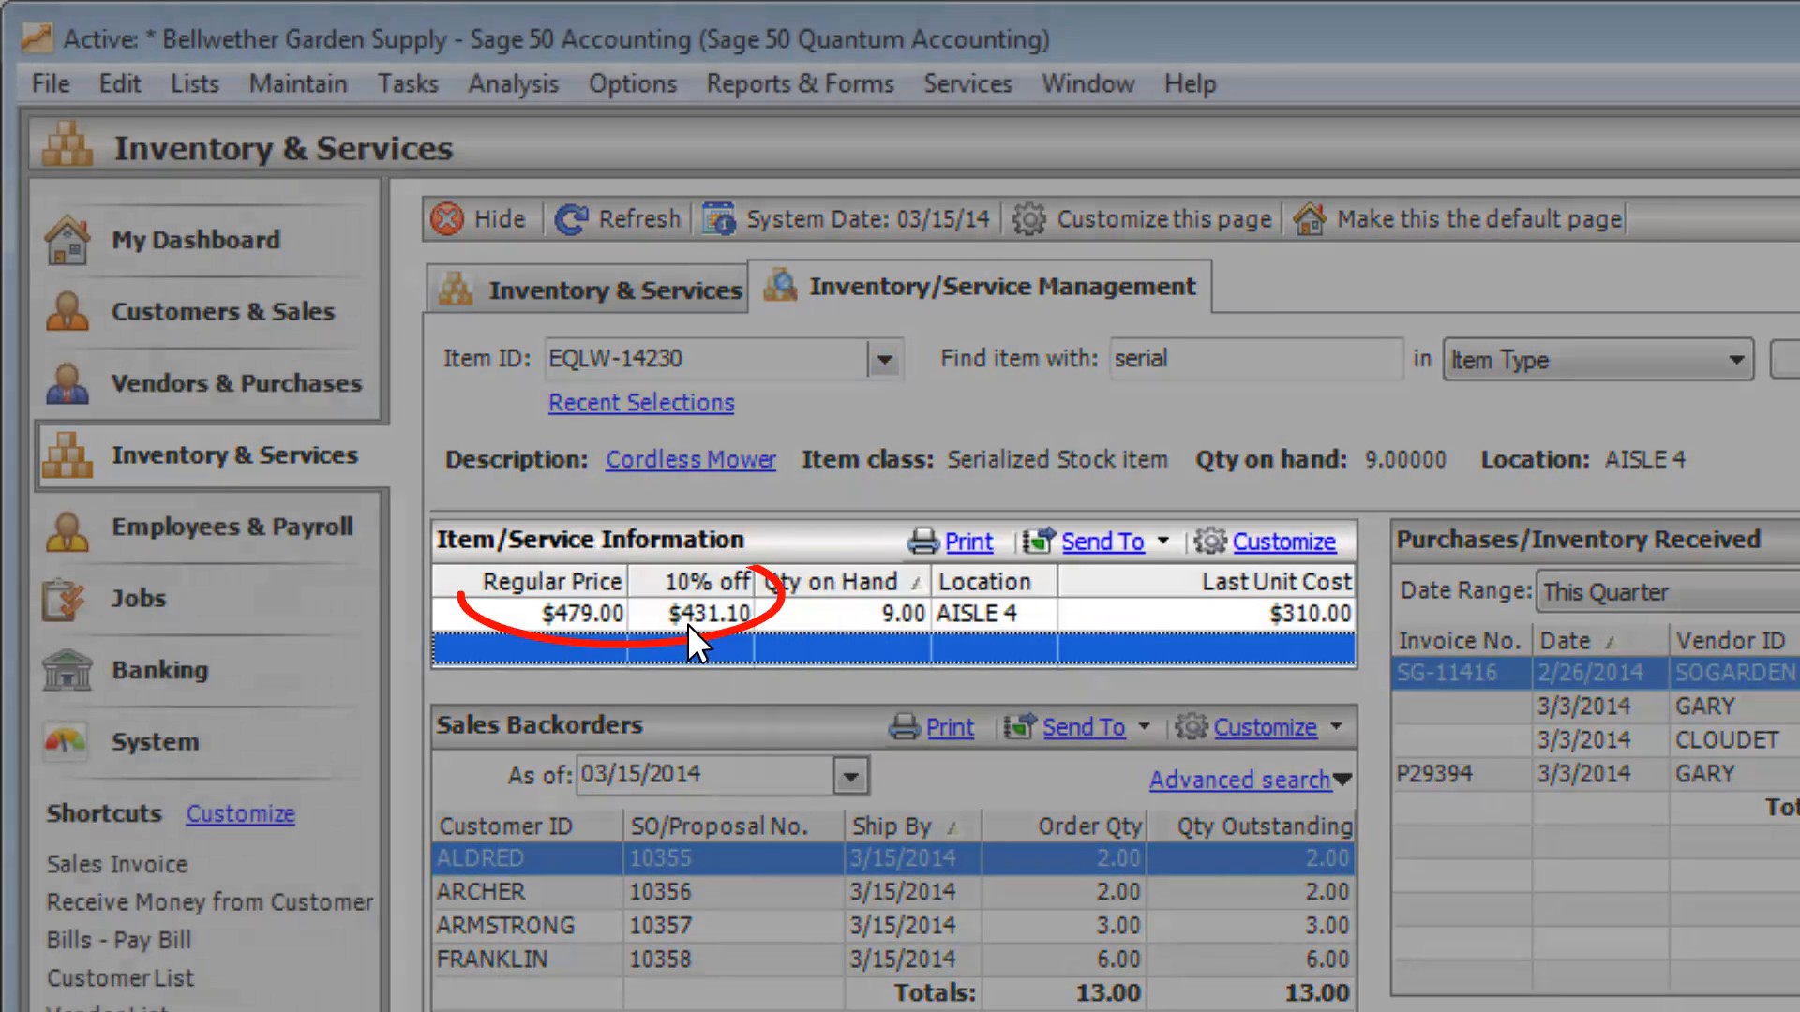
pyautogui.moveTo(872, 643)
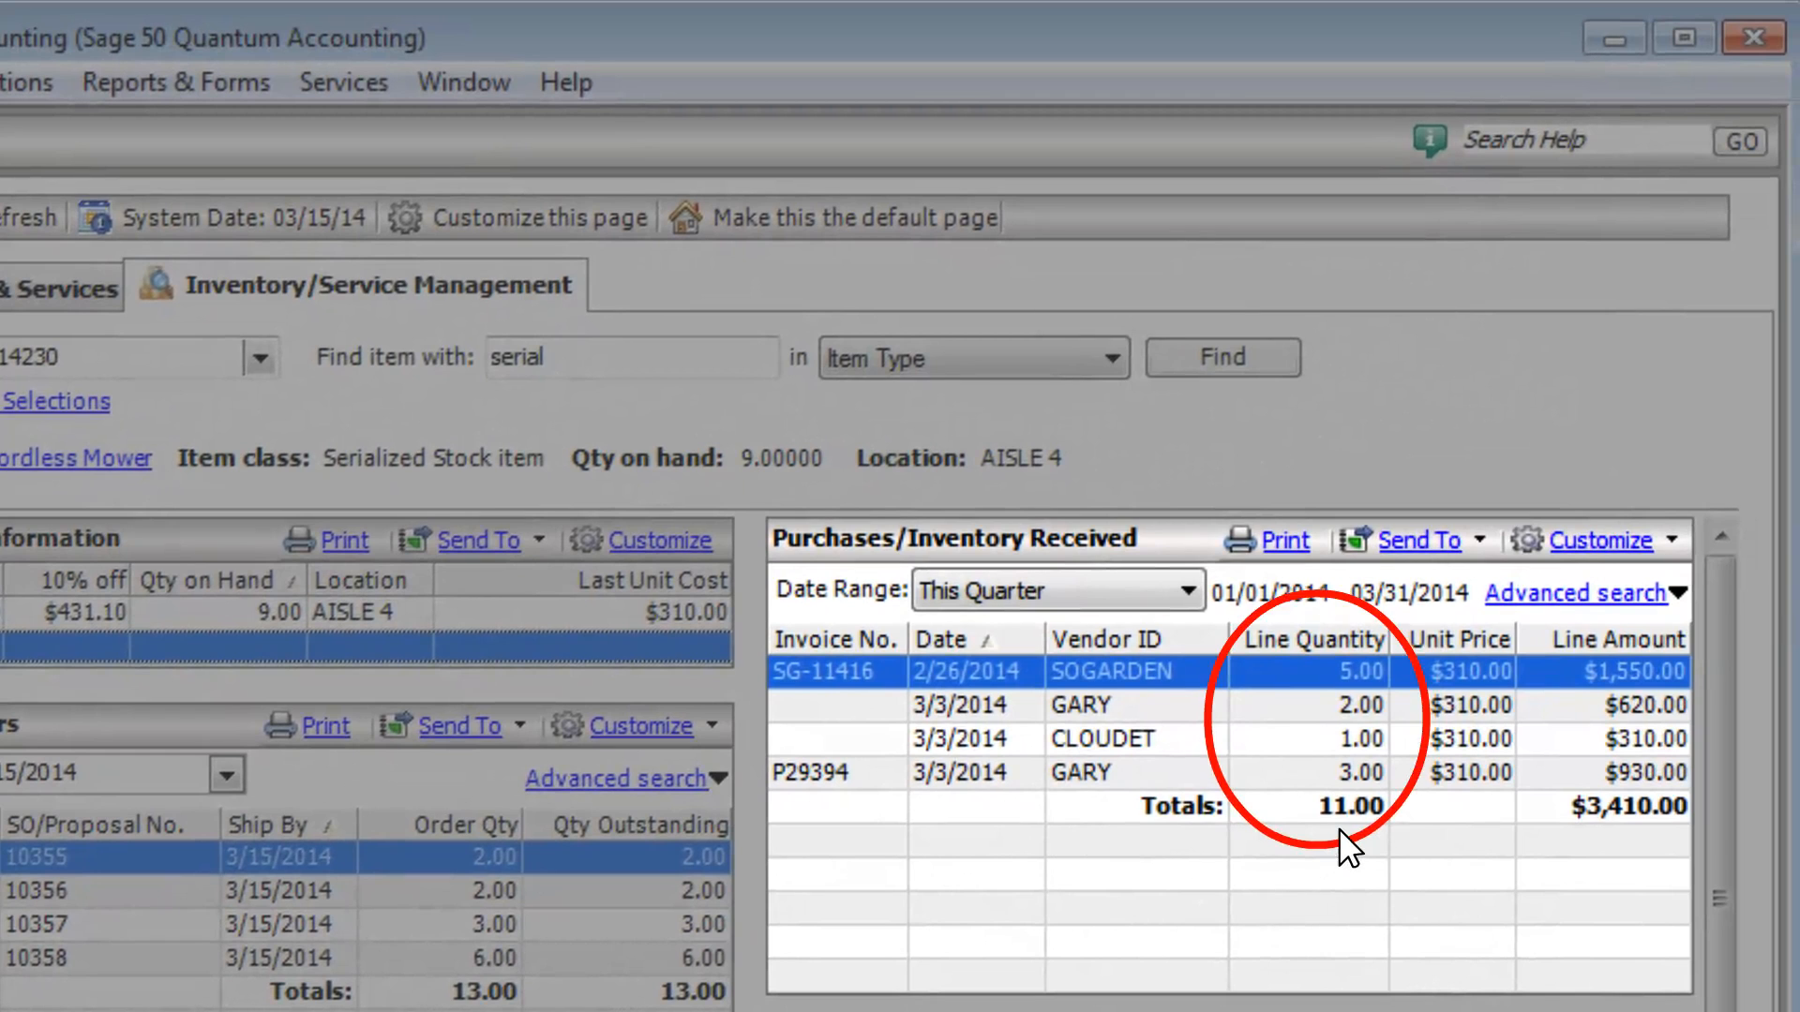
# Step: Scroll down to the Sales Backorders pane and open its Customize menu
pyautogui.scroll(-3)
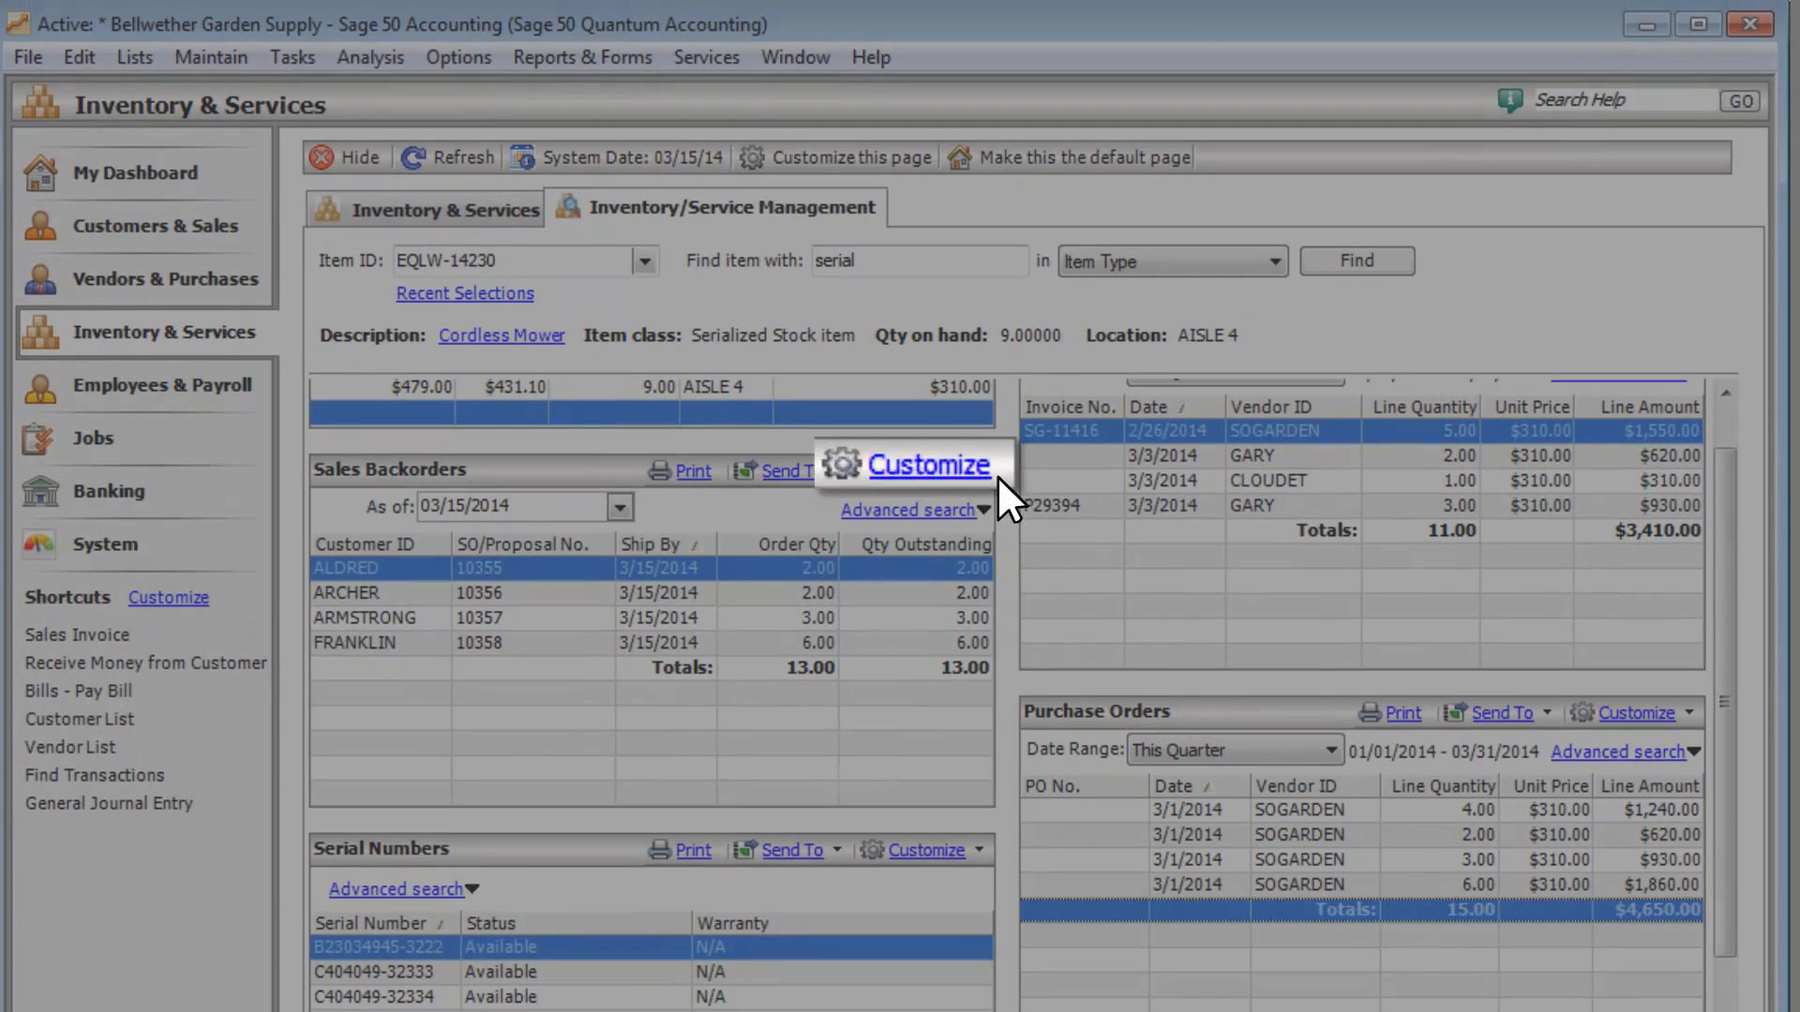
pyautogui.click(927, 471)
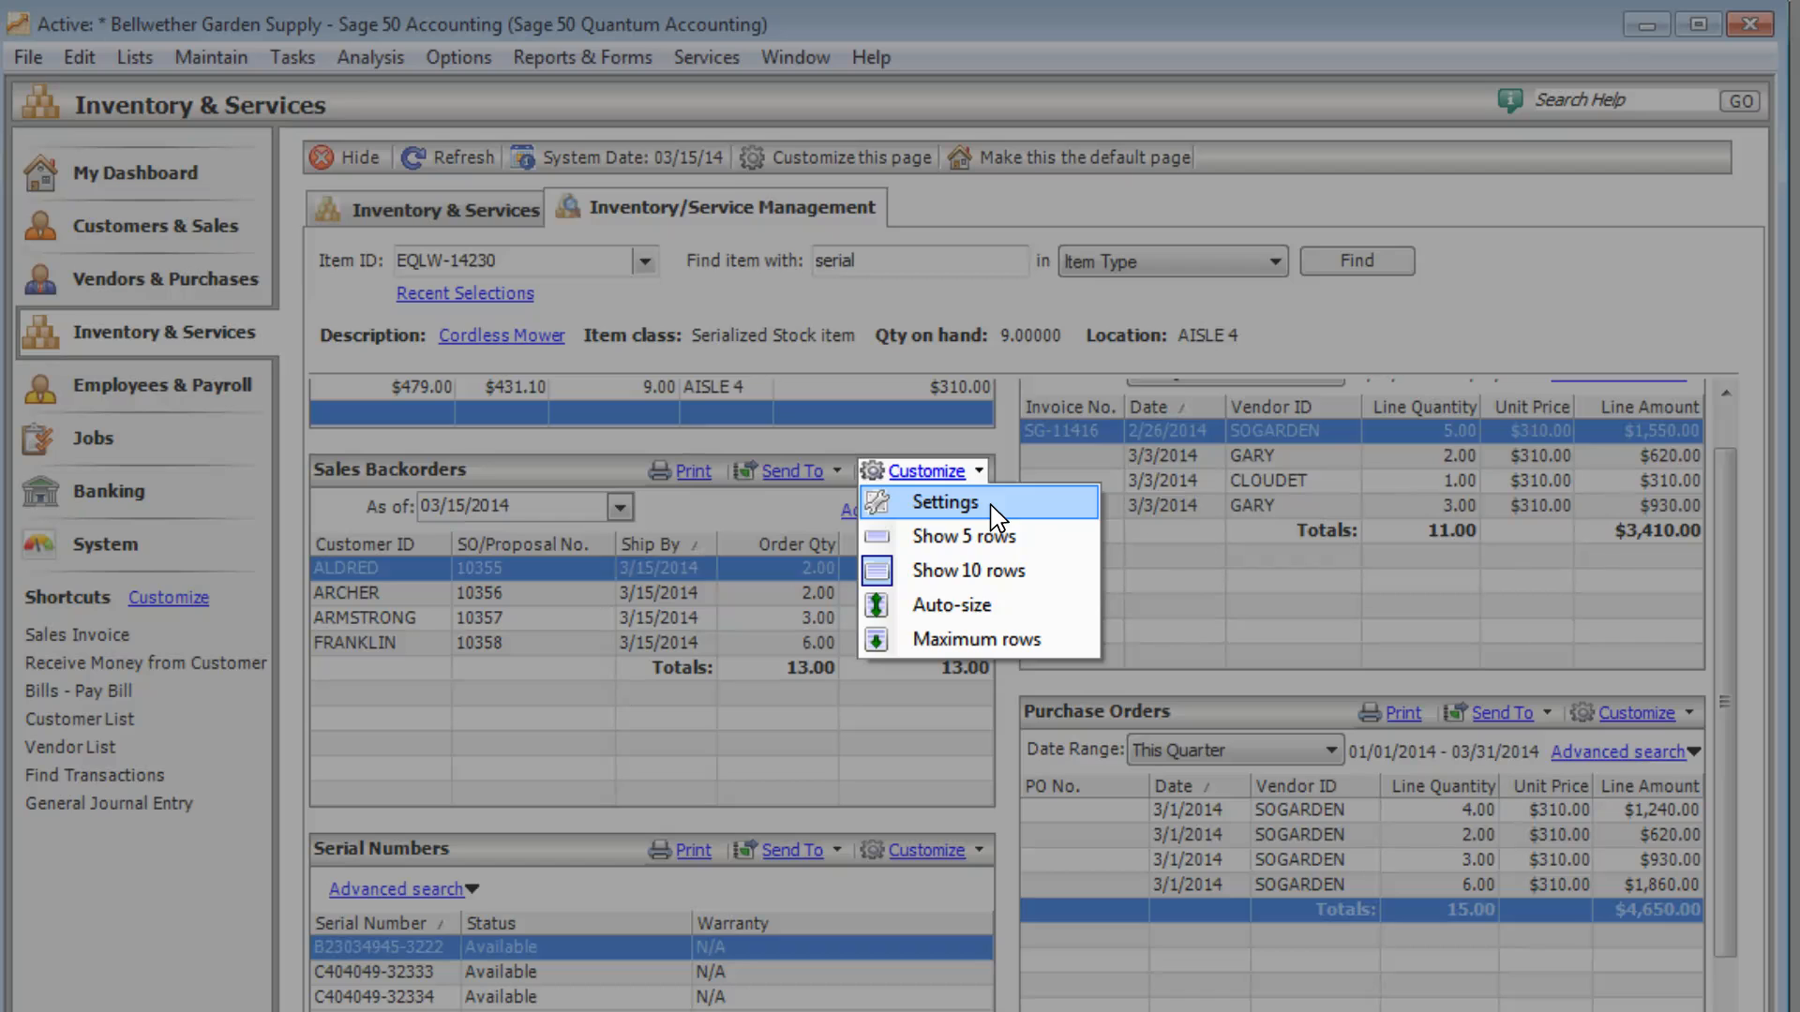